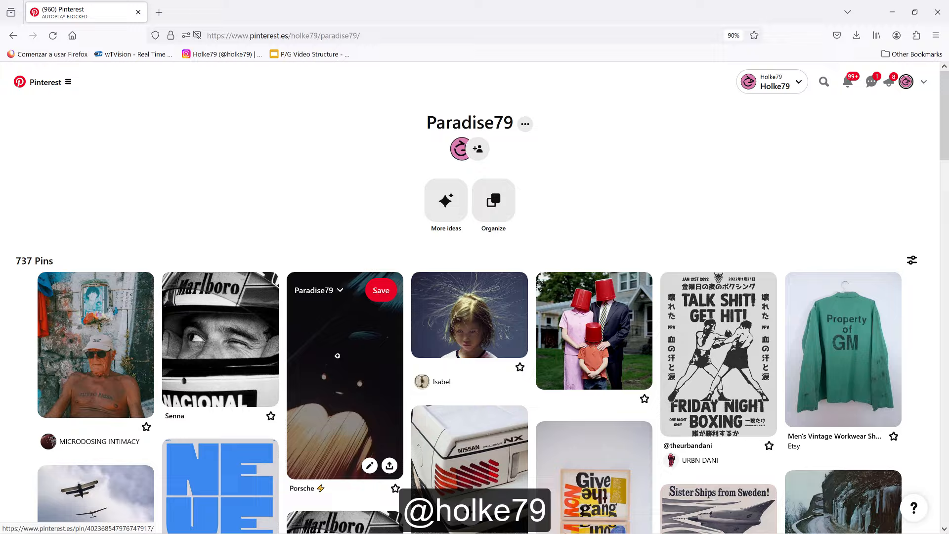
# - Show the Effects & Presets panel and search 'bulge' to find the Distort Bulge effect
pyautogui.scroll(-3)
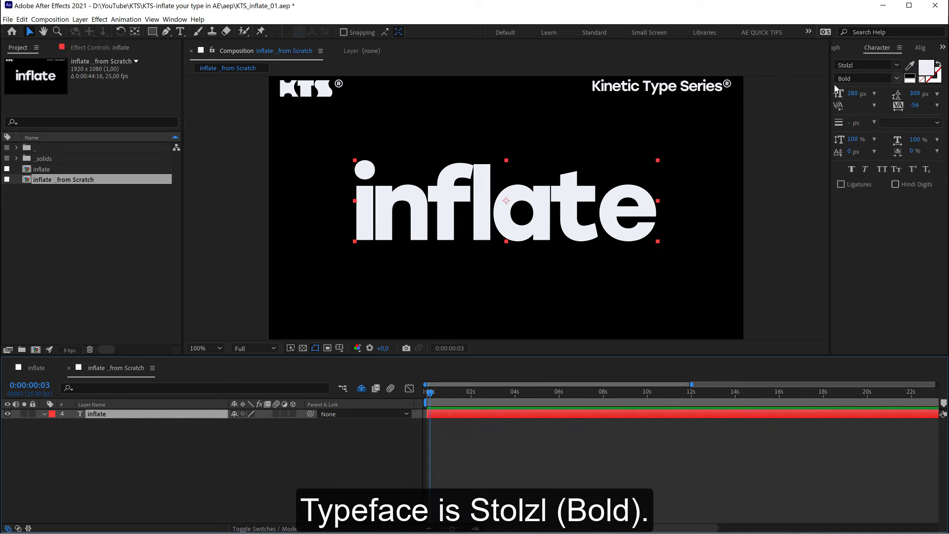
pyautogui.moveTo(376, 223)
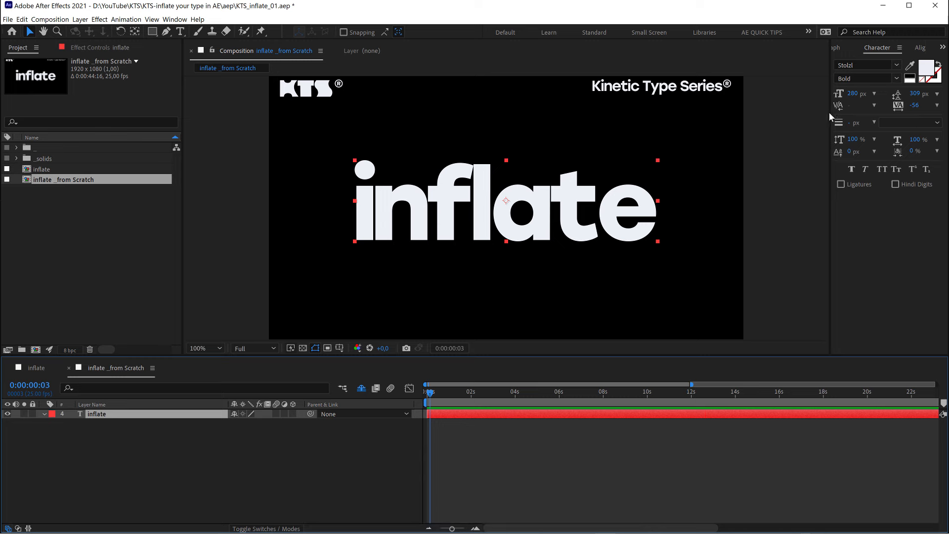
pyautogui.moveTo(555, 203)
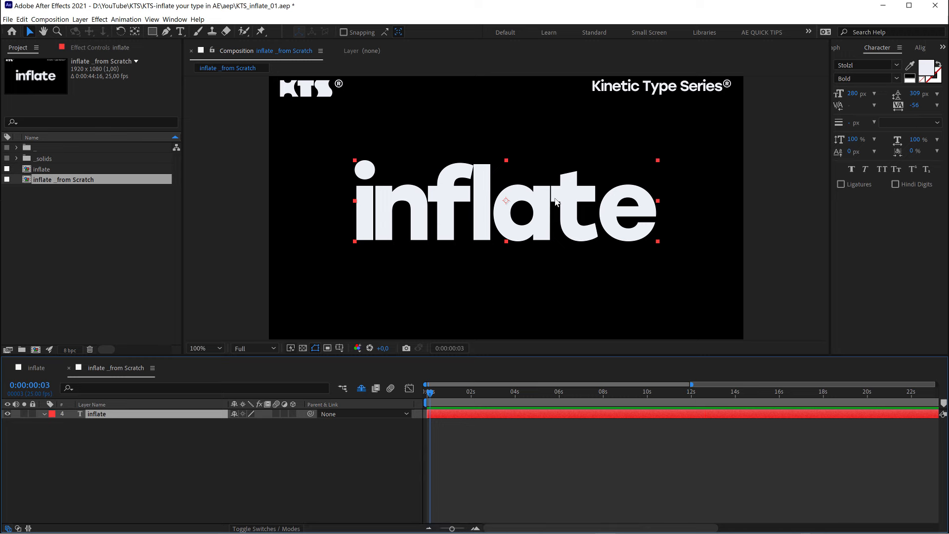
pyautogui.moveTo(897, 124)
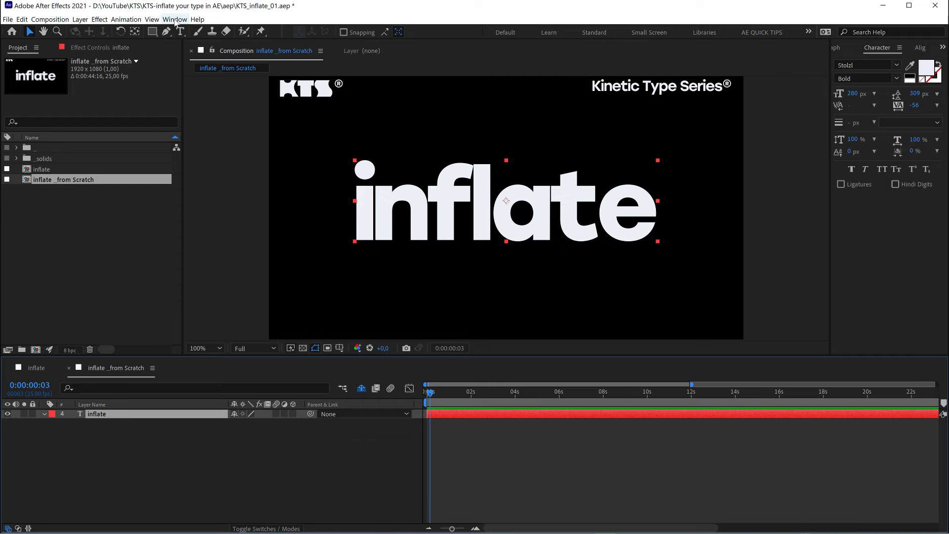
pyautogui.click(175, 19)
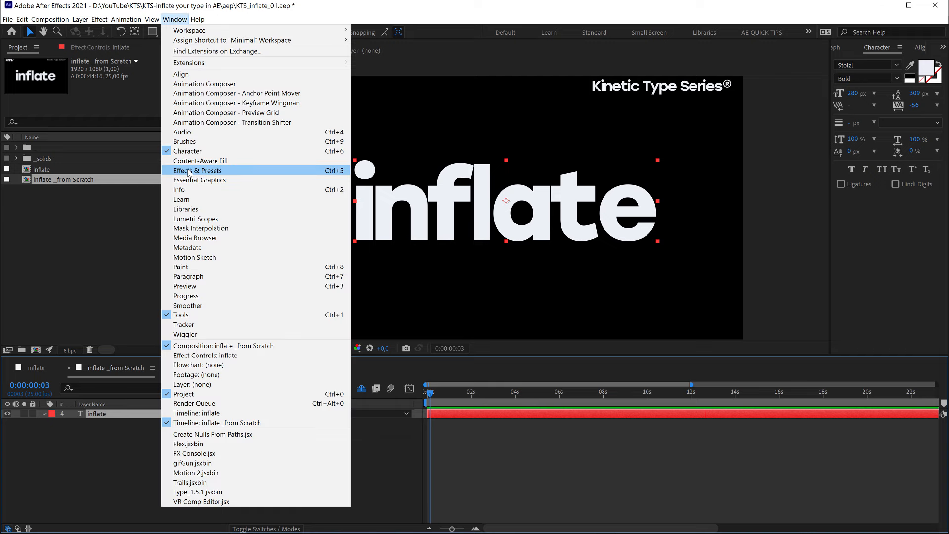
pyautogui.click(198, 170)
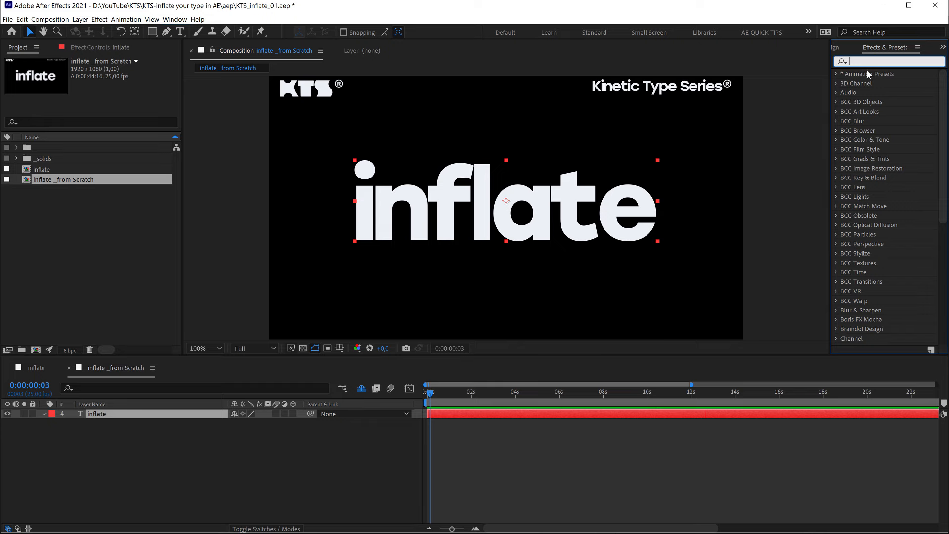
pyautogui.write('bulge')
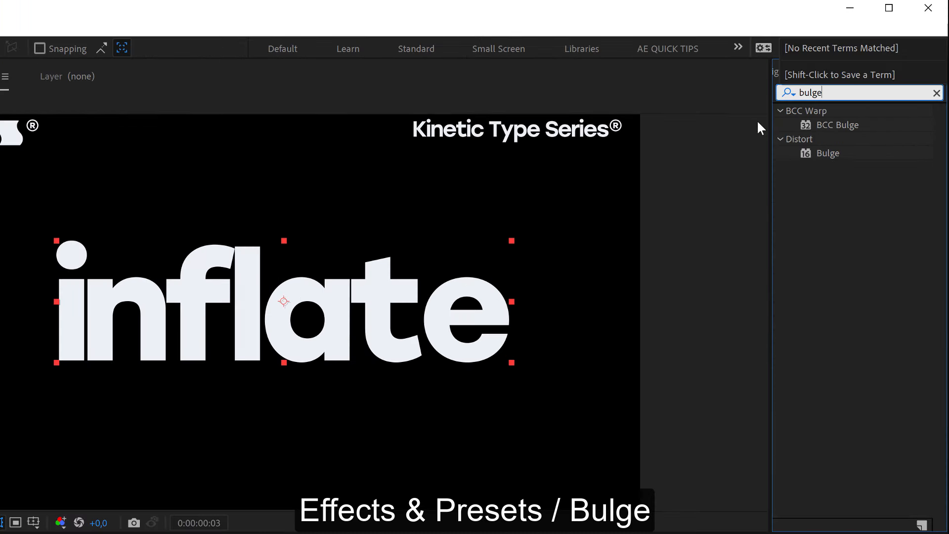
pyautogui.click(828, 153)
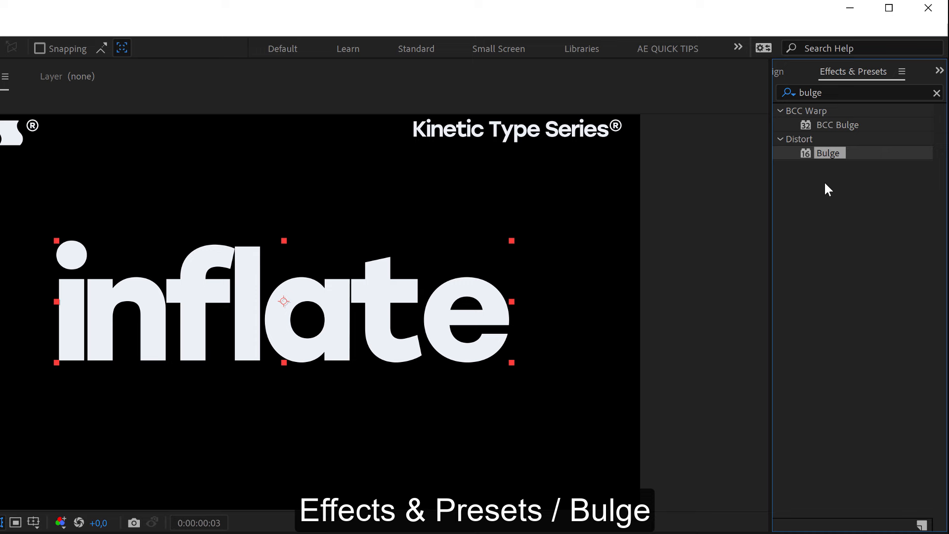
pyautogui.moveTo(814, 163)
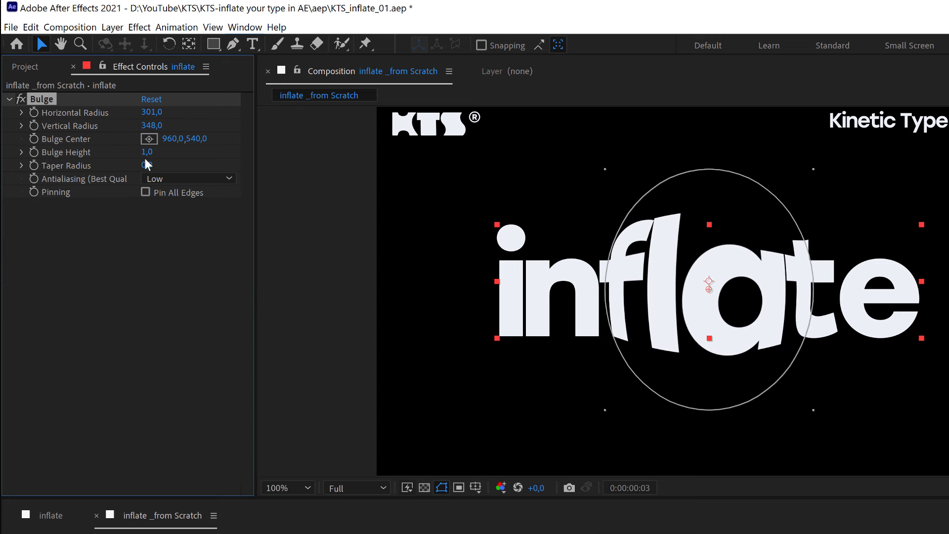
# - Raise the Bulge Height on the inflate text to 1.5 and then 1.7
pyautogui.moveTo(147, 151); pyautogui.dragTo(154, 151)
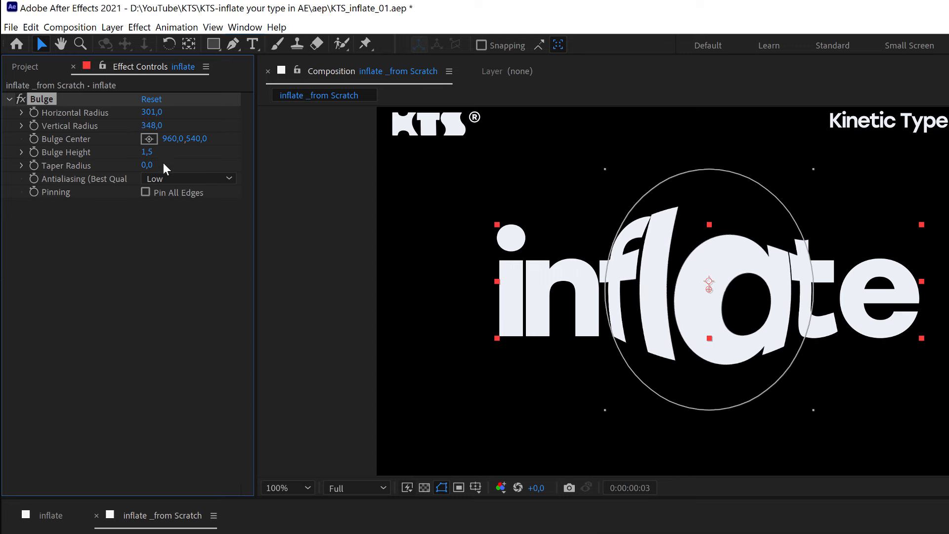
pyautogui.moveTo(65, 174)
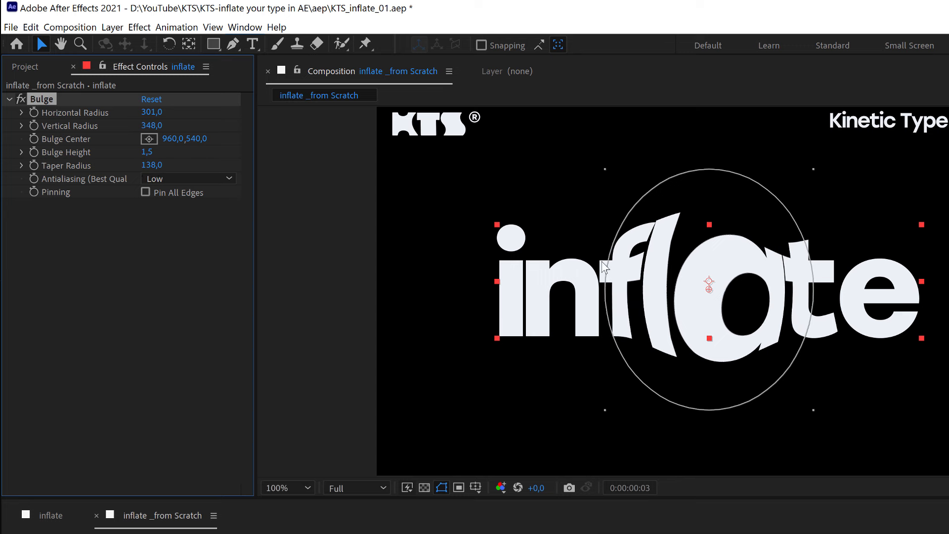
pyautogui.moveTo(565, 273)
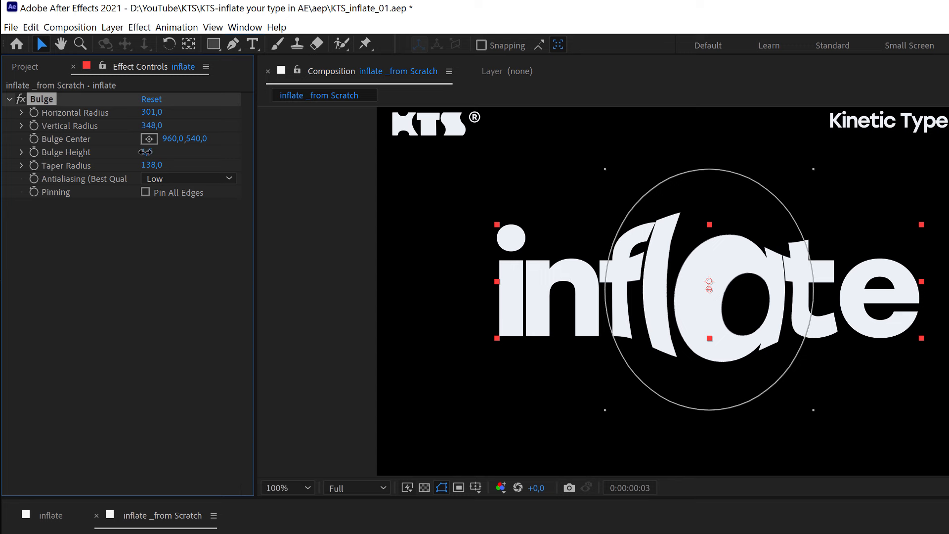
pyautogui.moveTo(146, 153); pyautogui.dragTo(176, 152)
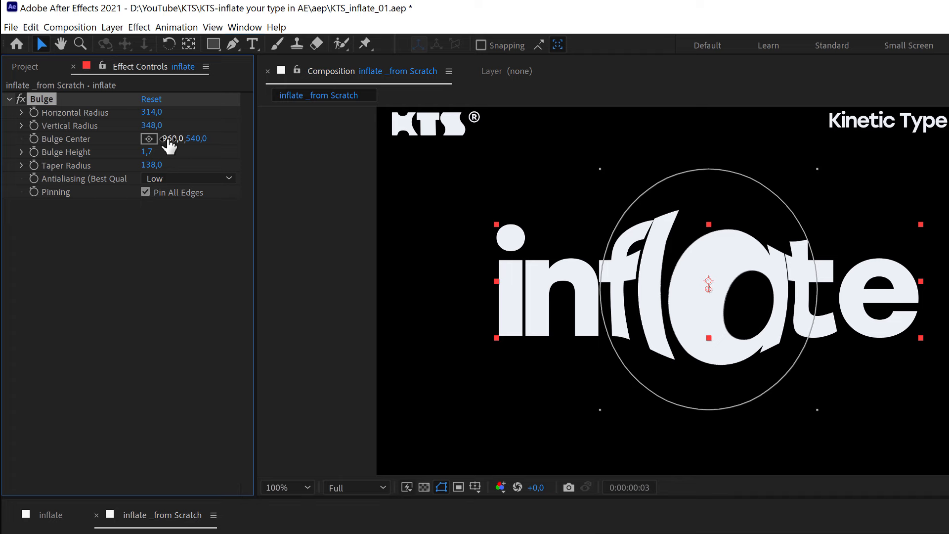
# - Create a null object via Layer > New and rename it 'control'
pyautogui.click(79, 20)
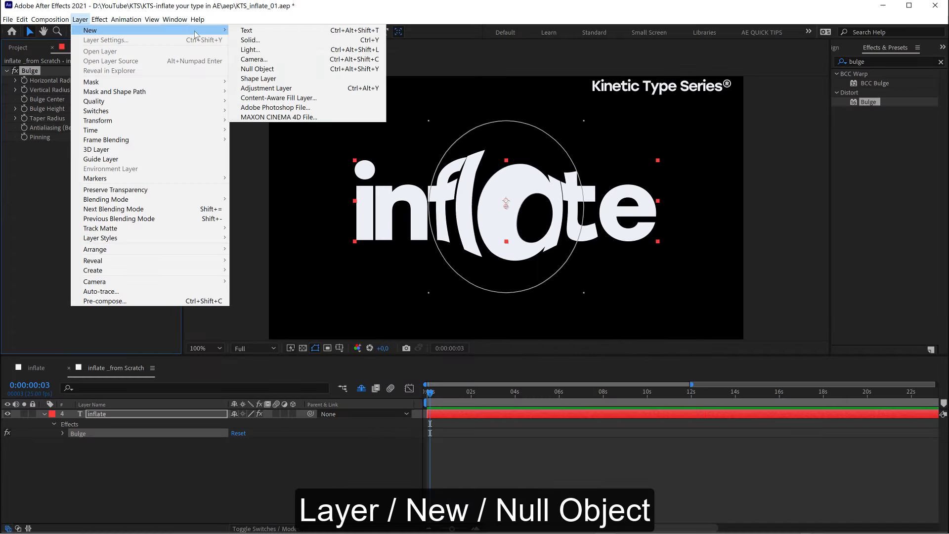
pyautogui.moveTo(257, 69)
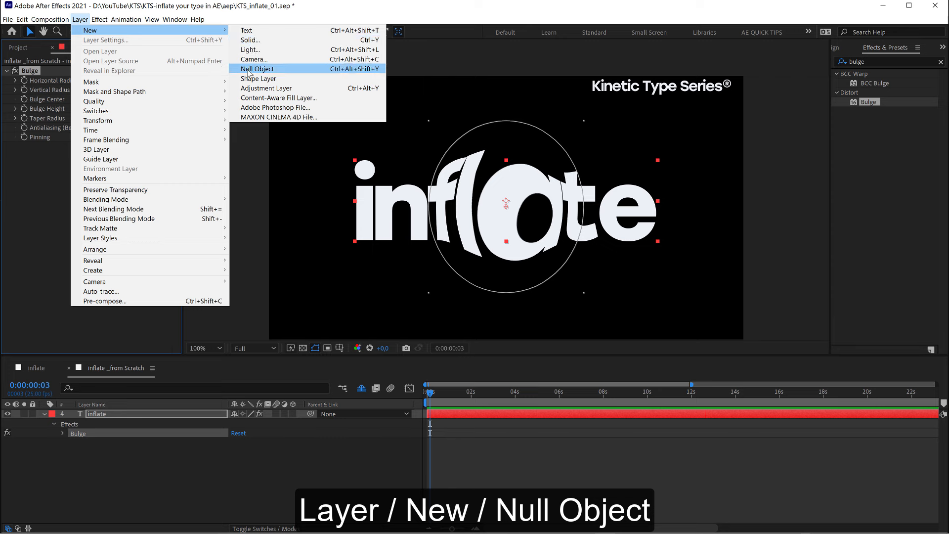
pyautogui.click(257, 68)
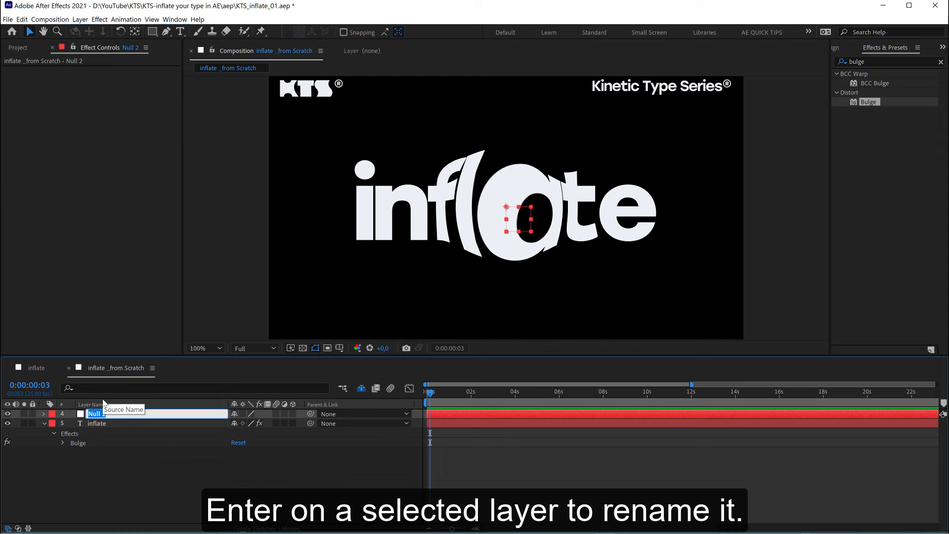
pyautogui.write('control')
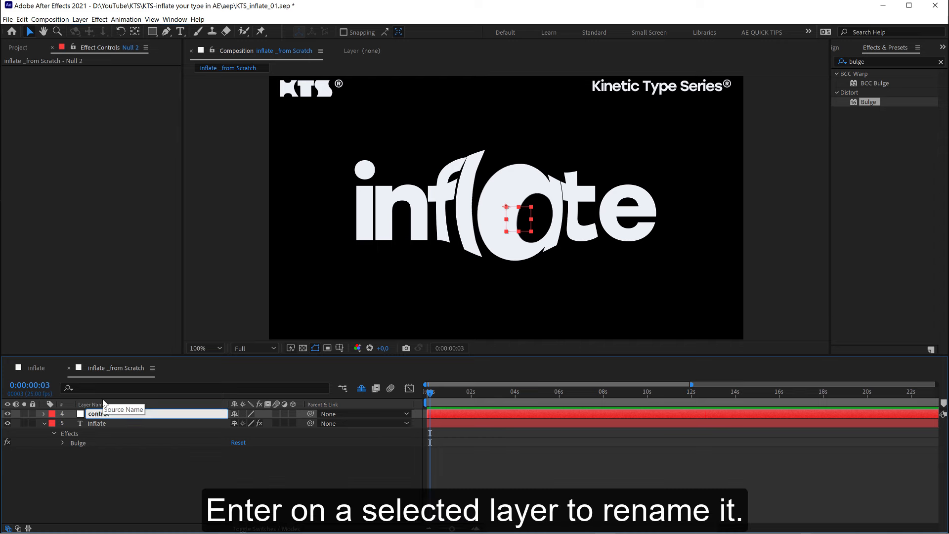
pyautogui.click(97, 424)
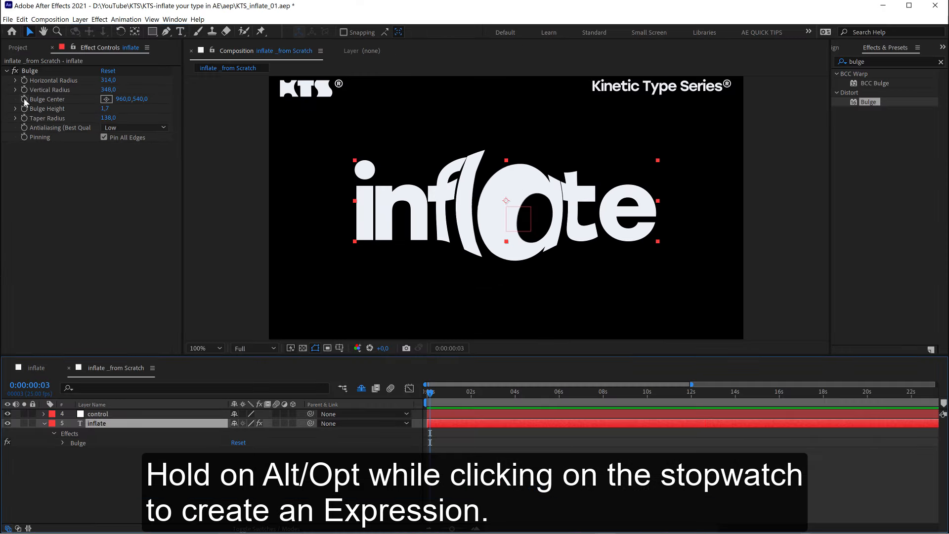
# - Link Bulge Center to the control layer's Position with a pick-whip expression
pyautogui.click(80, 99)
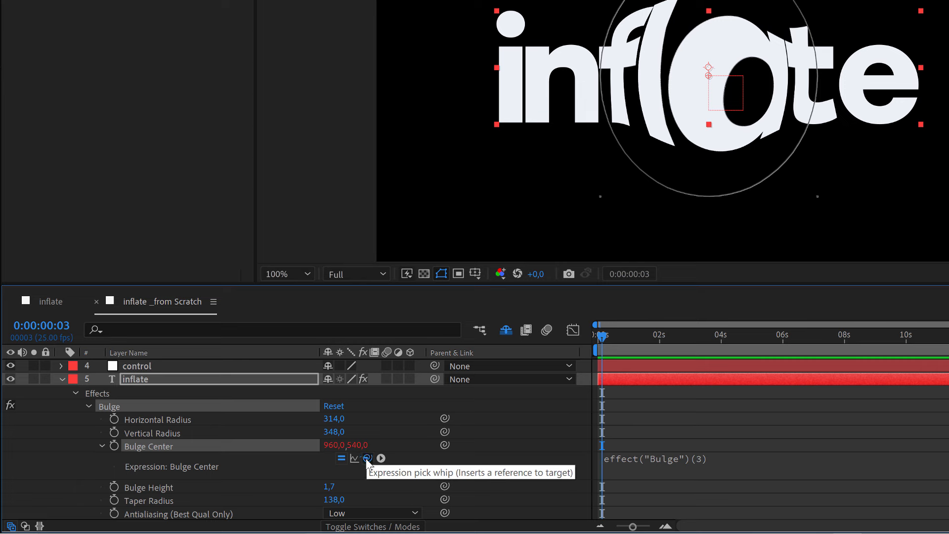
pyautogui.click(136, 366)
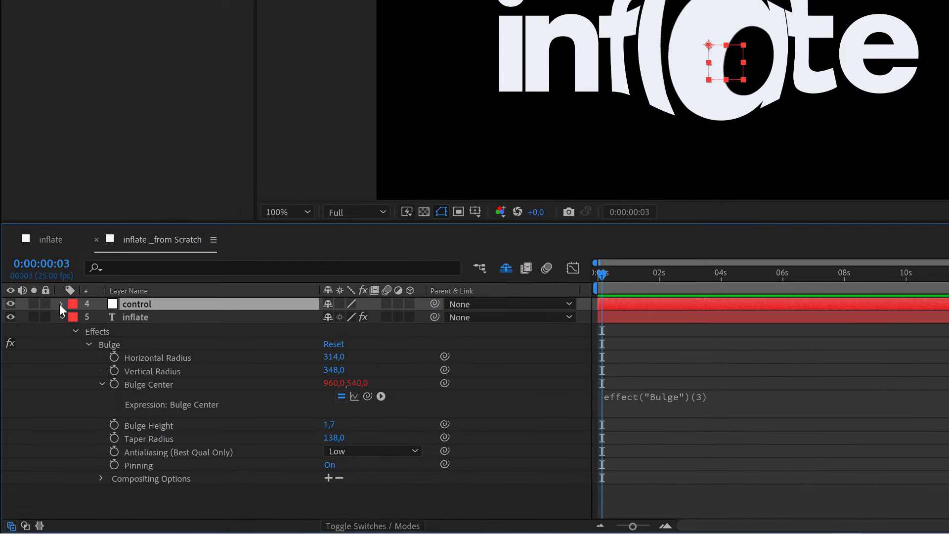
pyautogui.click(60, 304)
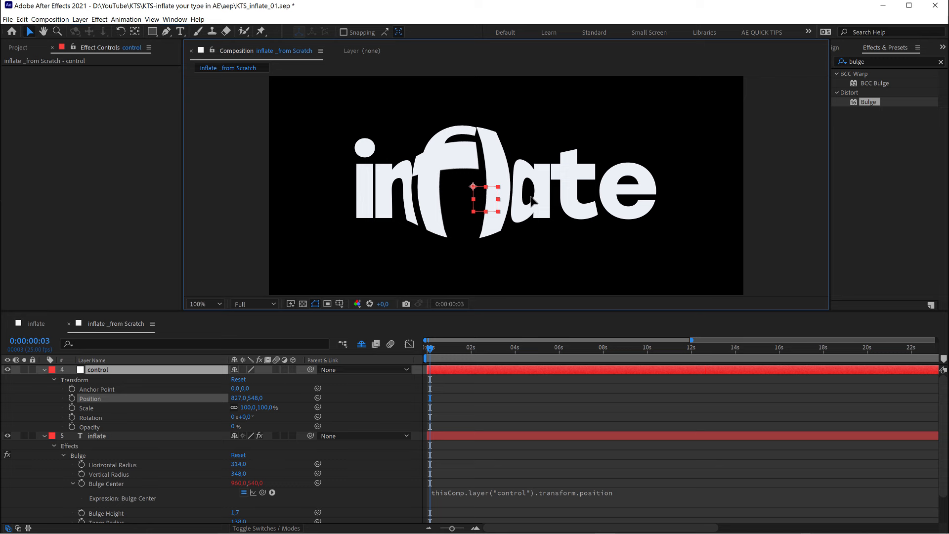
# - Drag the control null rightward so the bulge swells the letters around the t
pyautogui.moveTo(487, 191); pyautogui.dragTo(403, 192)
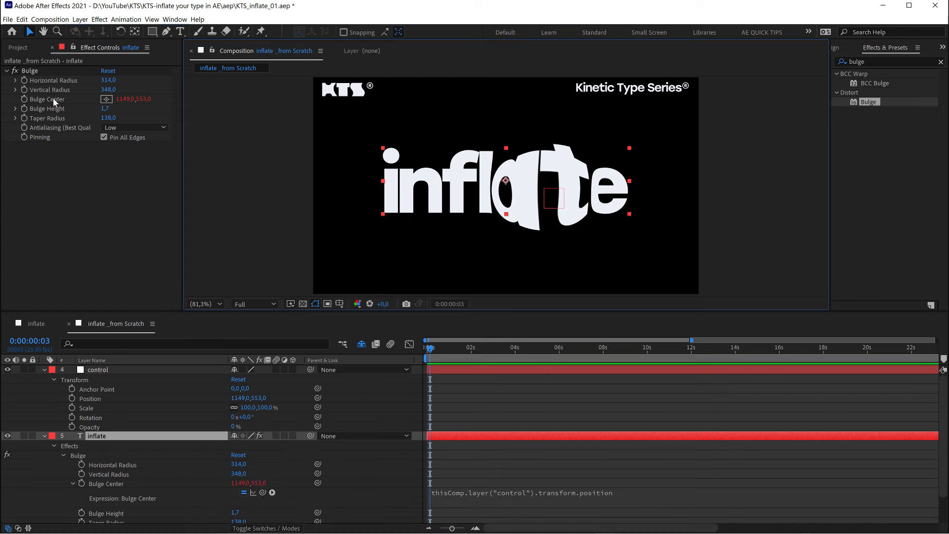
pyautogui.moveTo(53, 104)
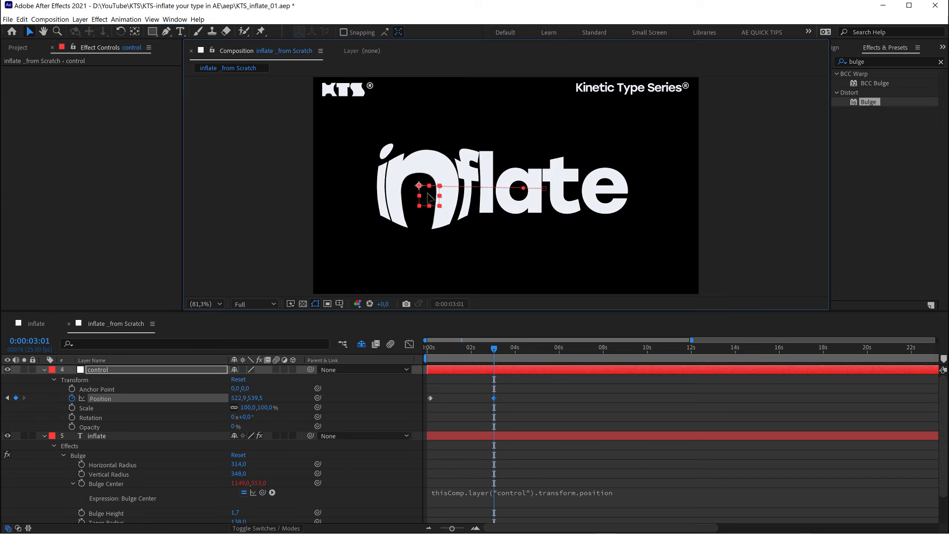
# - Scrub the bulge travelling across 'inflate' and return to the start of the timeline
pyautogui.moveTo(429, 200); pyautogui.dragTo(524, 191)
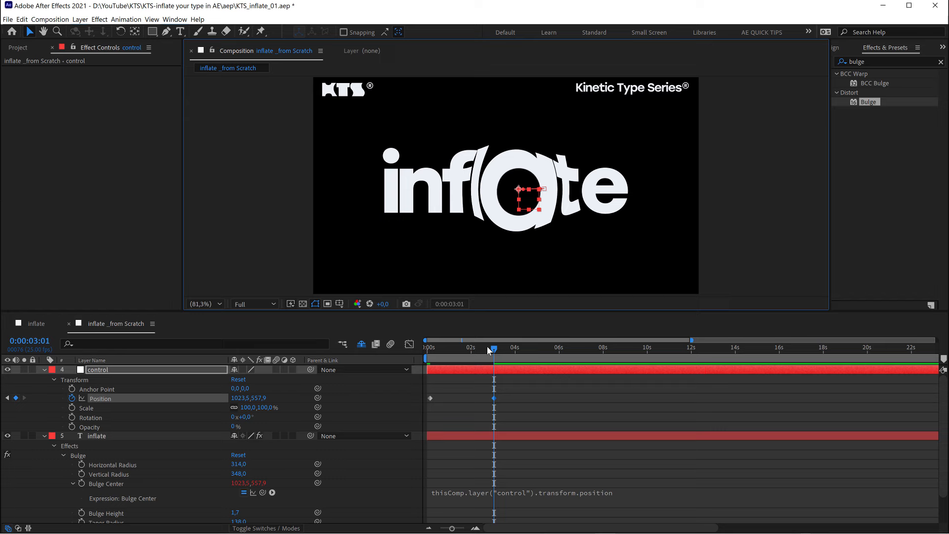
pyautogui.click(425, 347)
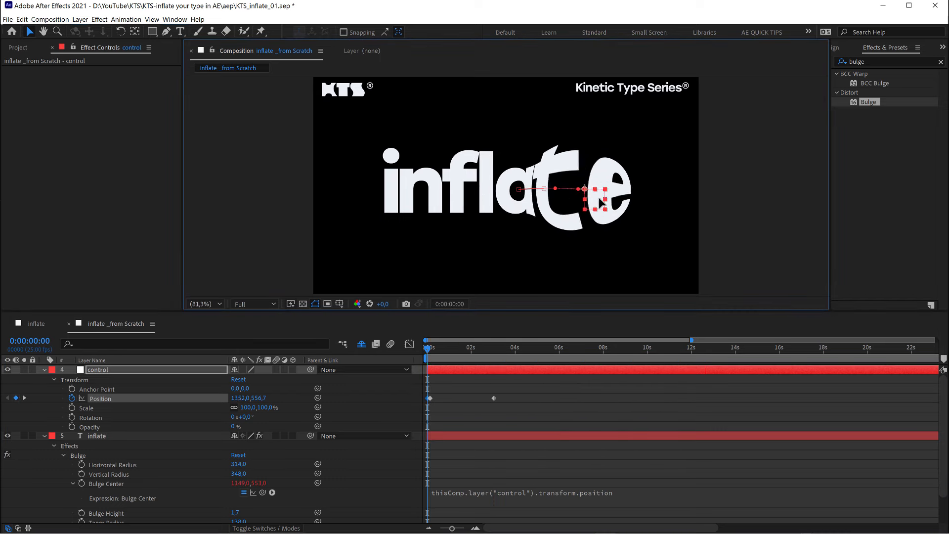